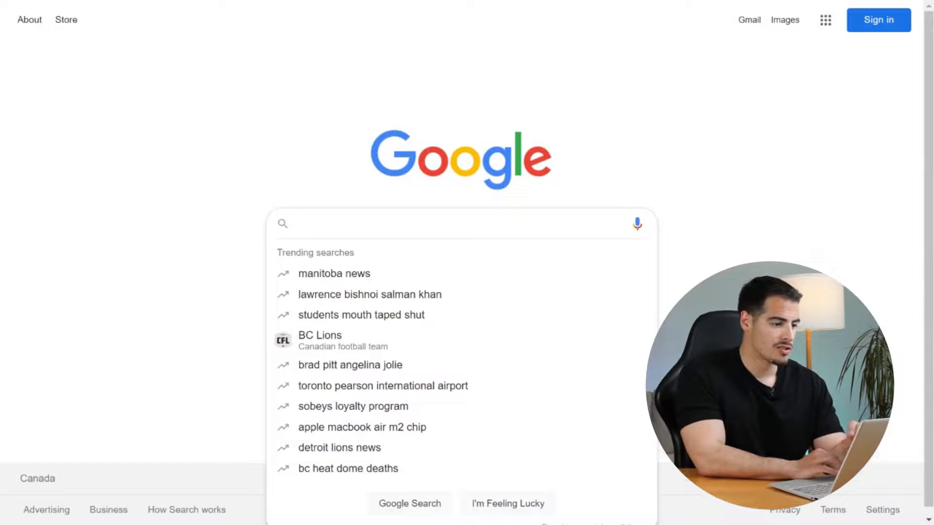
Step: Enter the Linktree web address in the Google search box to reach the homepage
text(www)
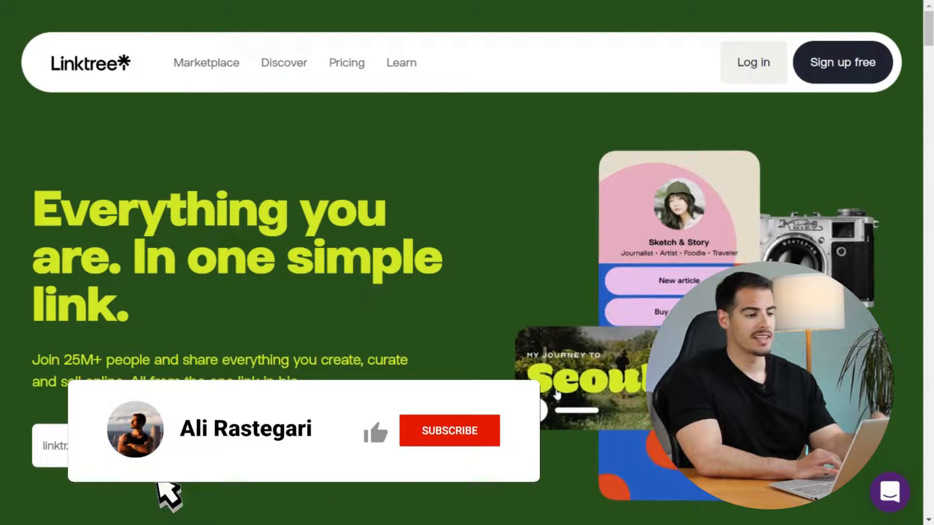
click(450, 431)
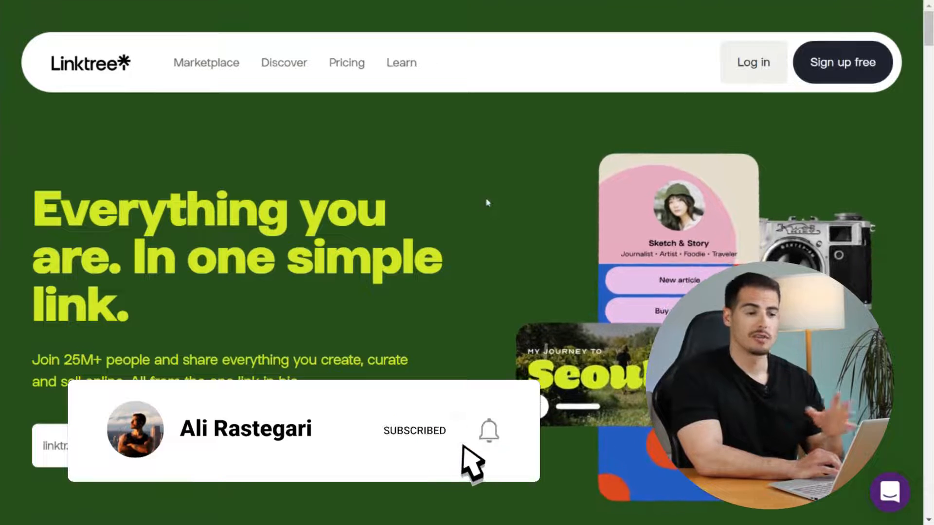
click(488, 430)
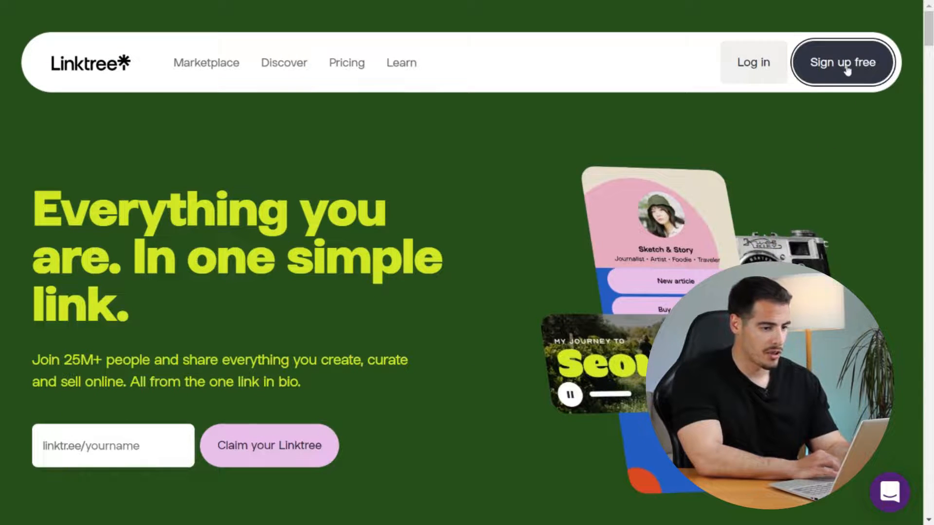
click(842, 62)
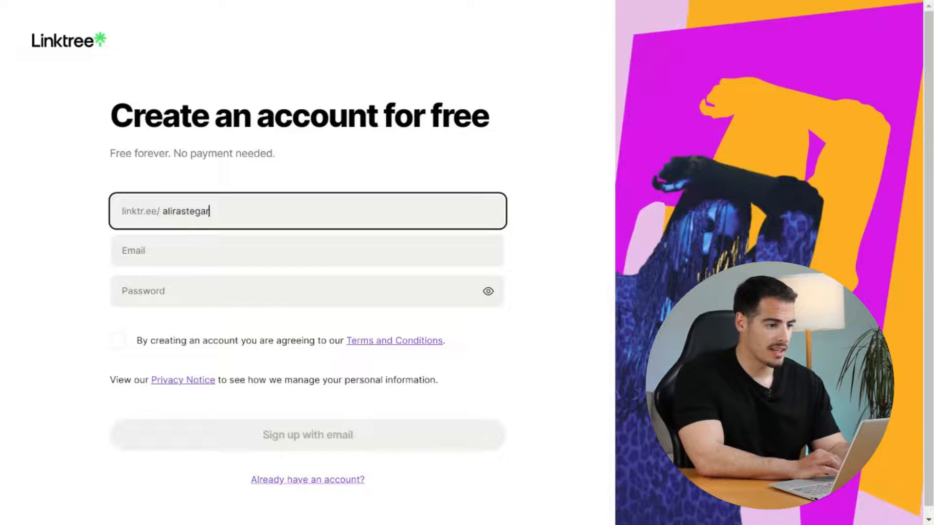
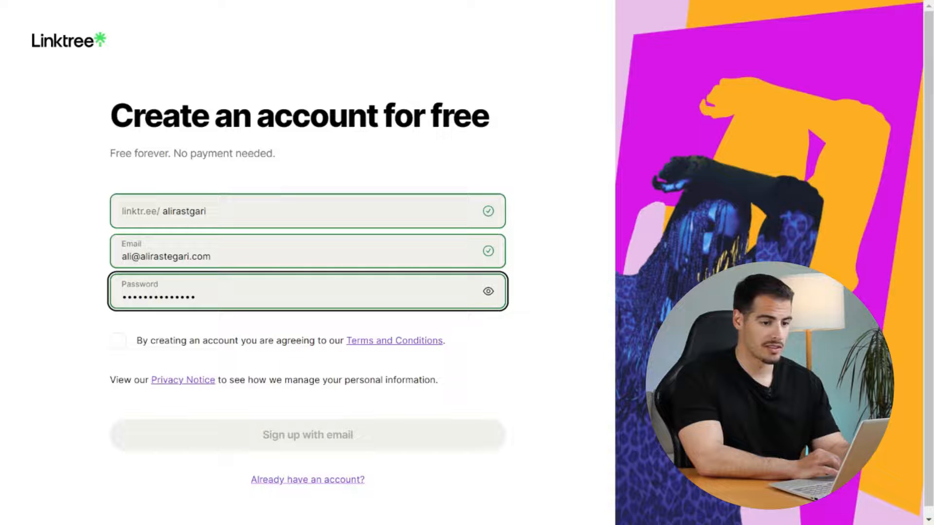
click(117, 340)
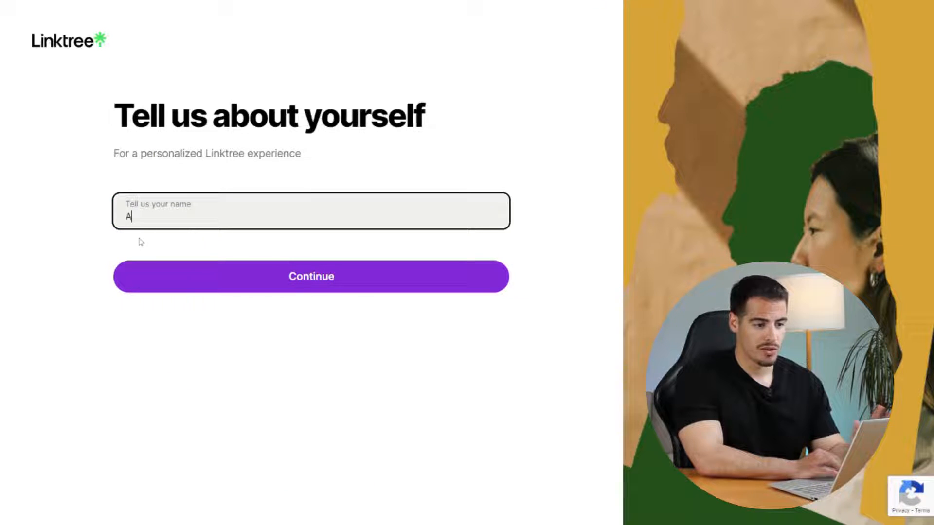
Step: Name the profile and categorise it as a Business in Shopping & Retail
text(li)
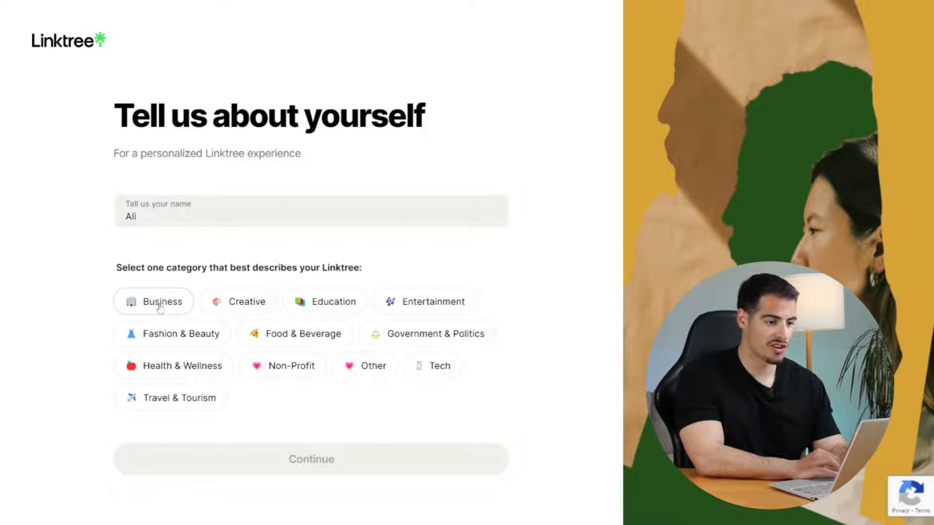
click(162, 302)
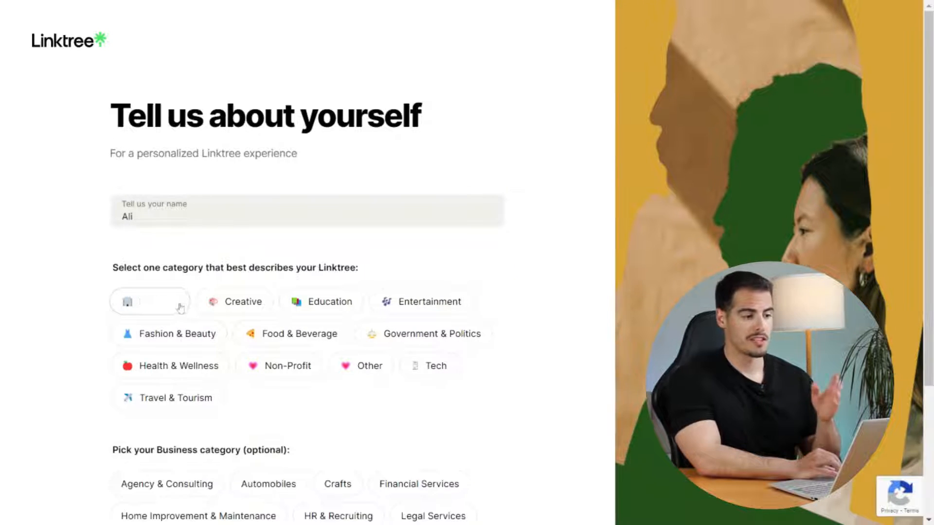
click(150, 300)
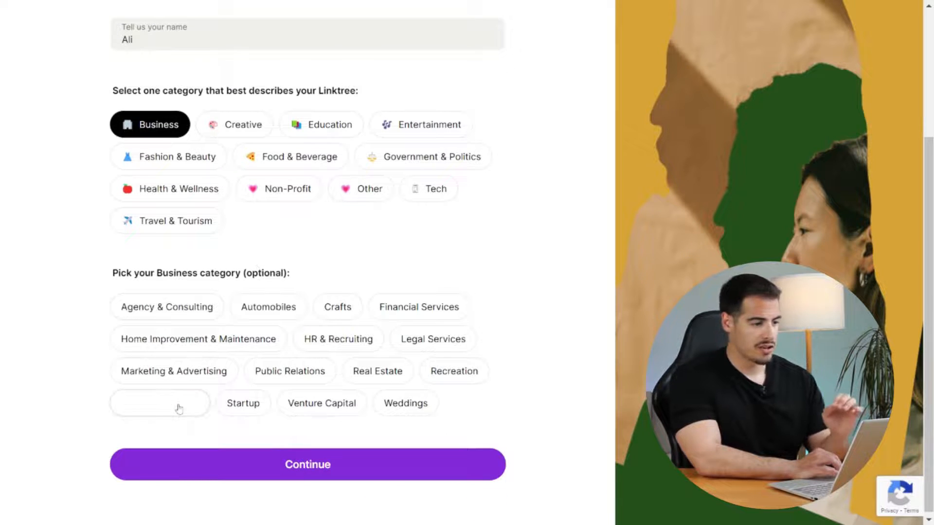
click(160, 403)
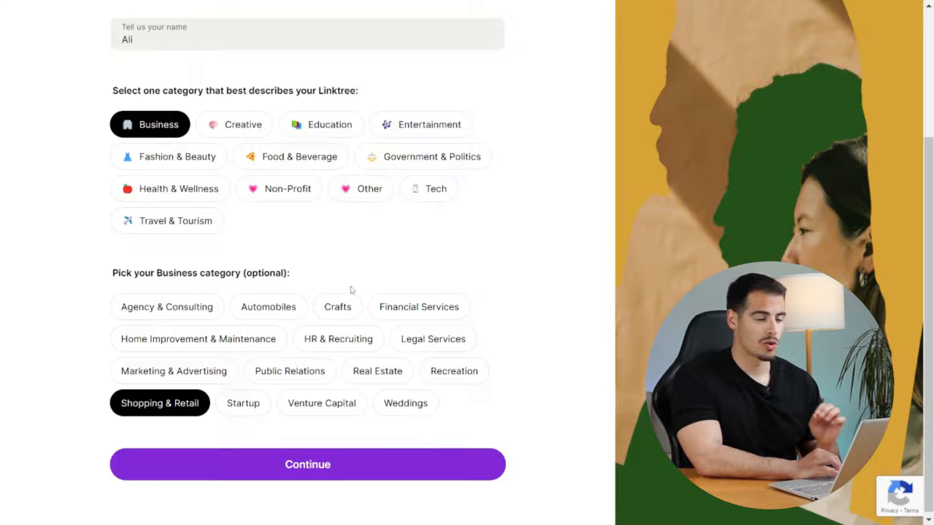
Step: Confirm the profile details, choose the Free plan and land on the empty Links dashboard
click(307, 465)
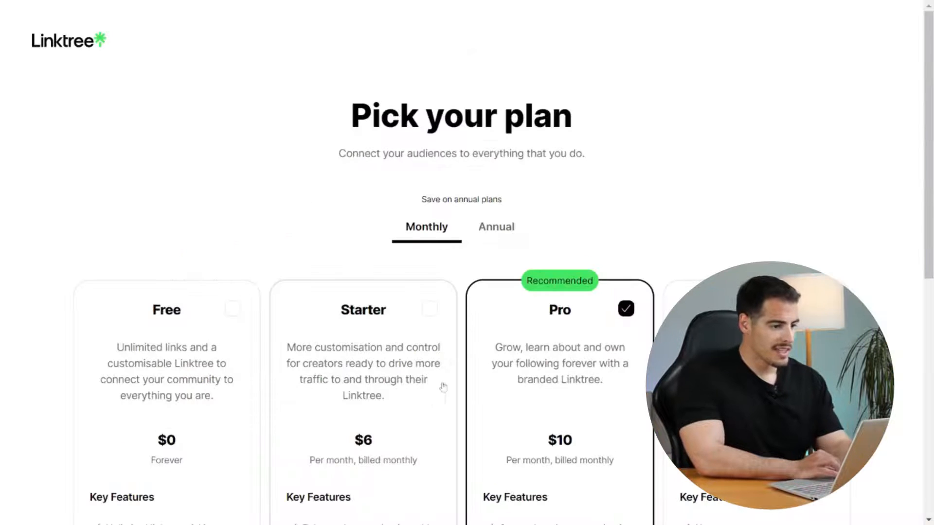
scroll(down, 3)
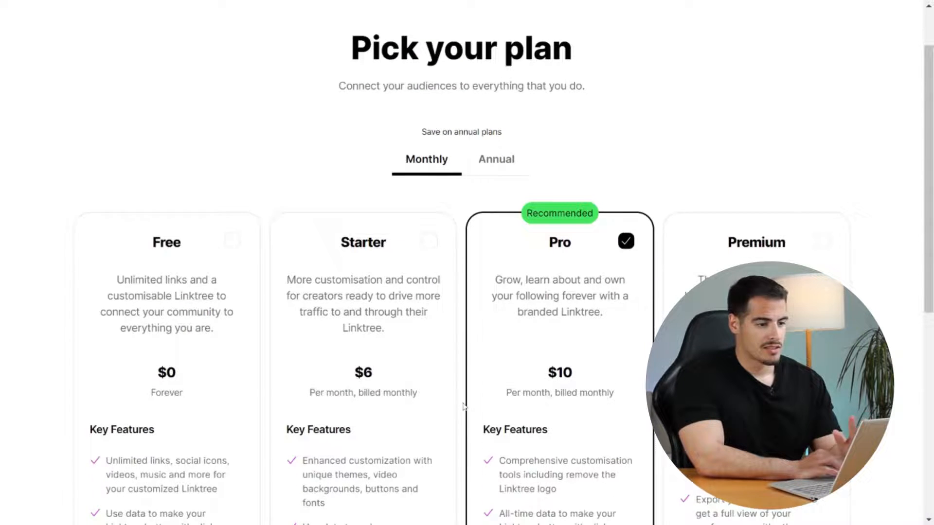
scroll(down, 3)
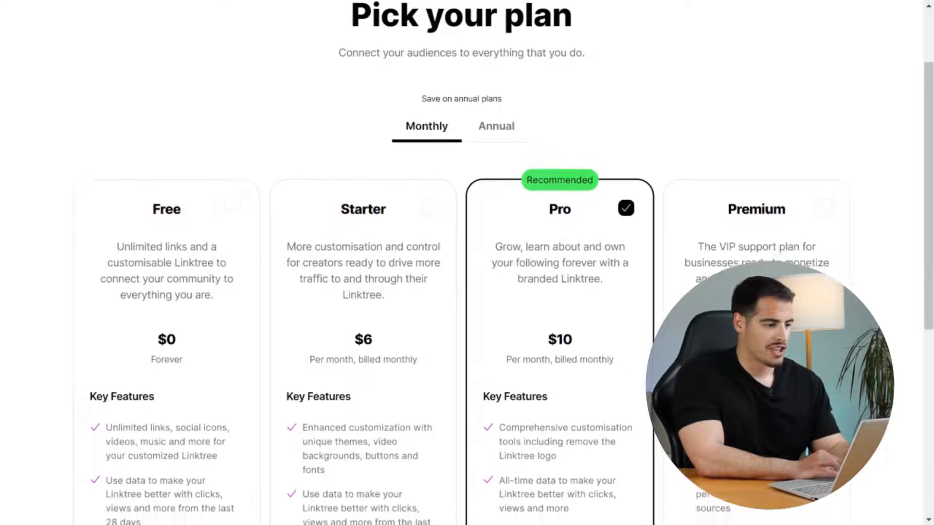
scroll(down, 3)
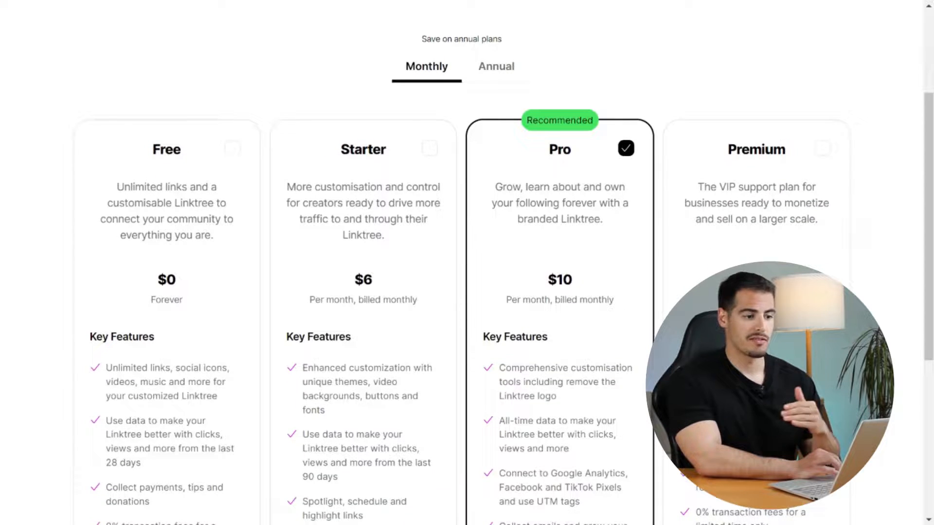
scroll(down, 3)
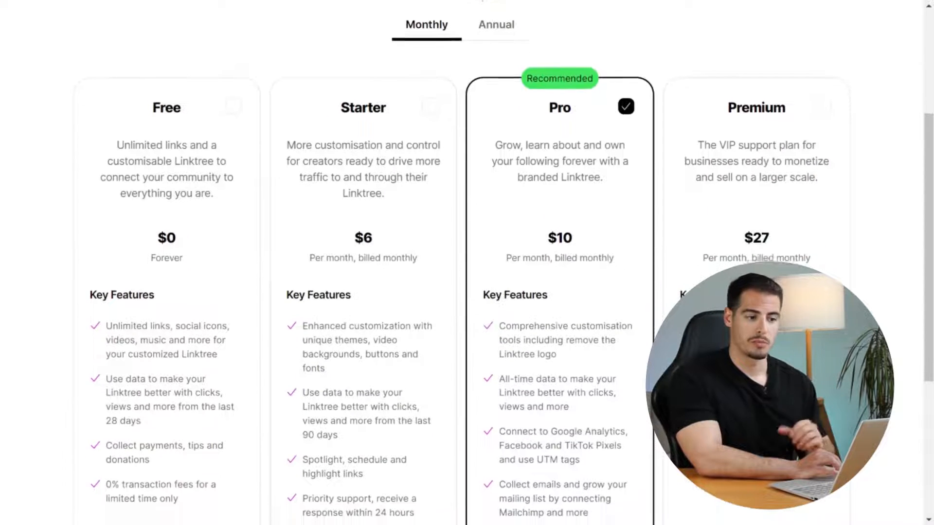
scroll(down, 3)
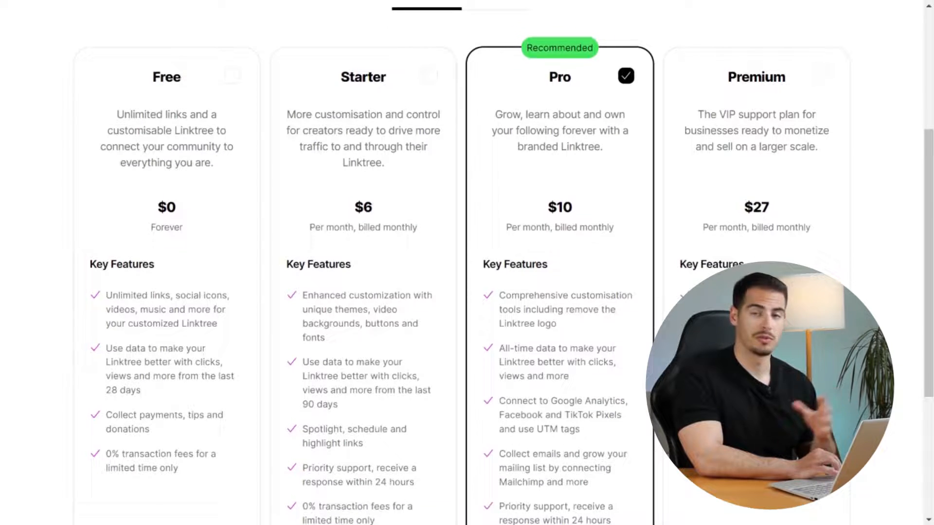
scroll(down, 3)
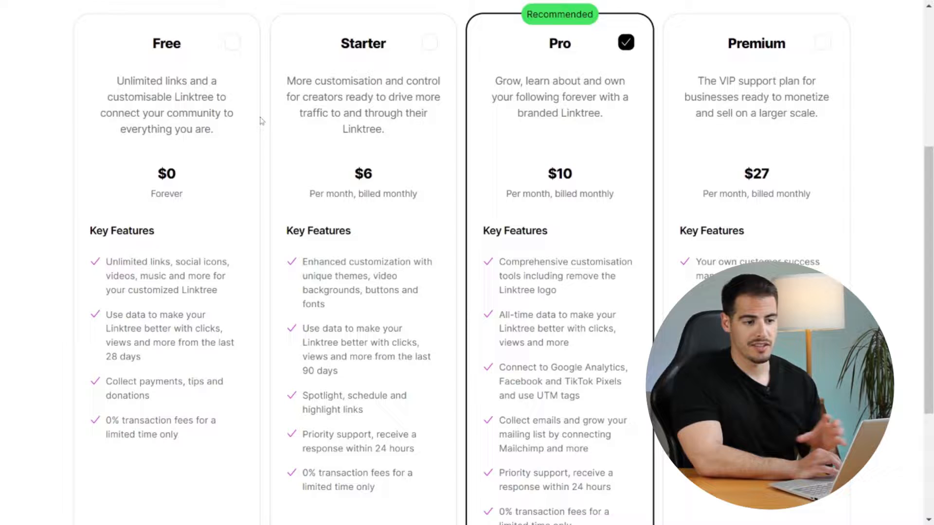
click(232, 42)
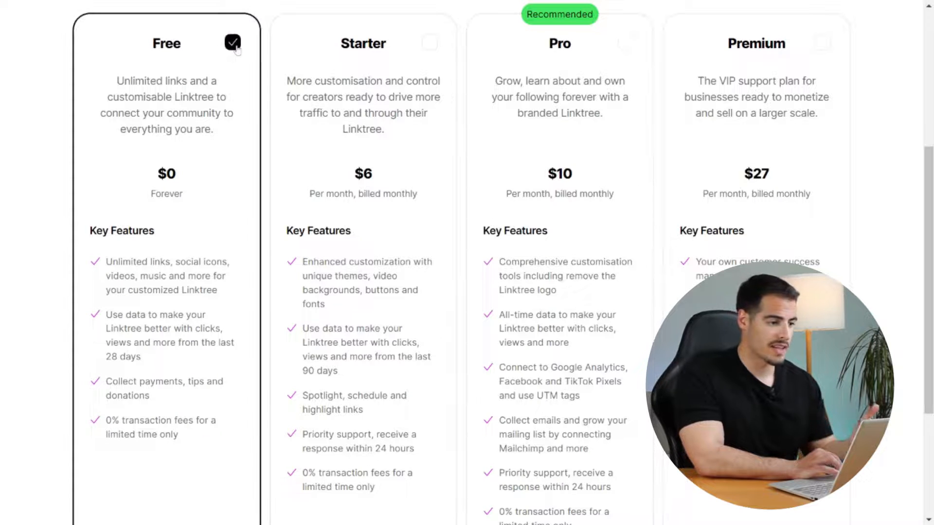
mouse_move(268, 270)
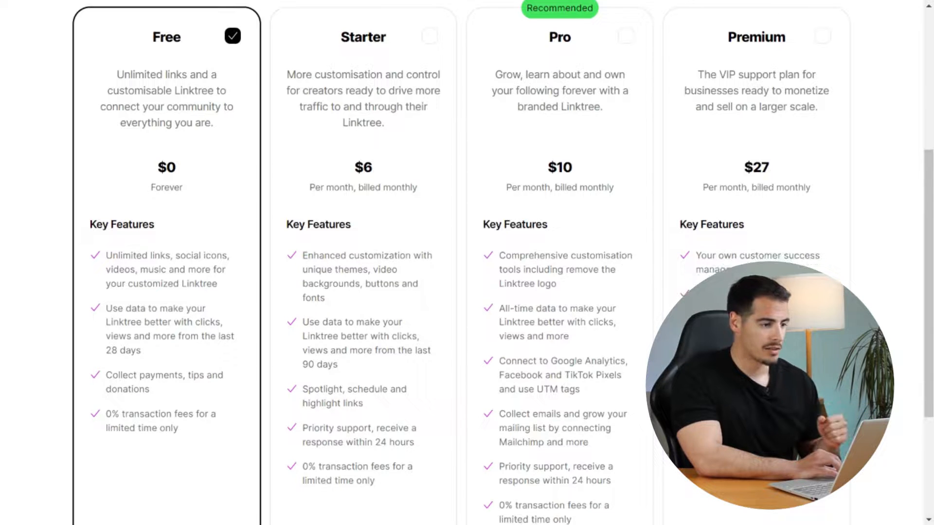
scroll(down, 3)
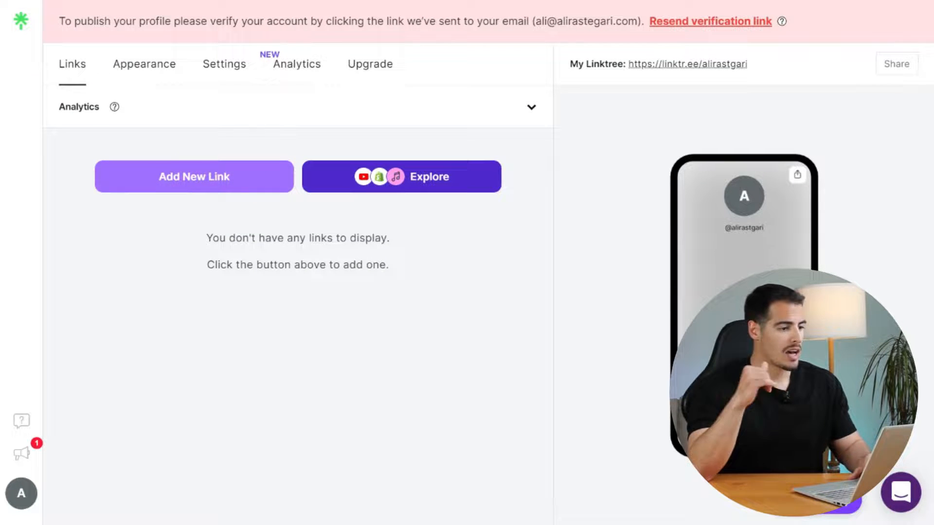
click(193, 176)
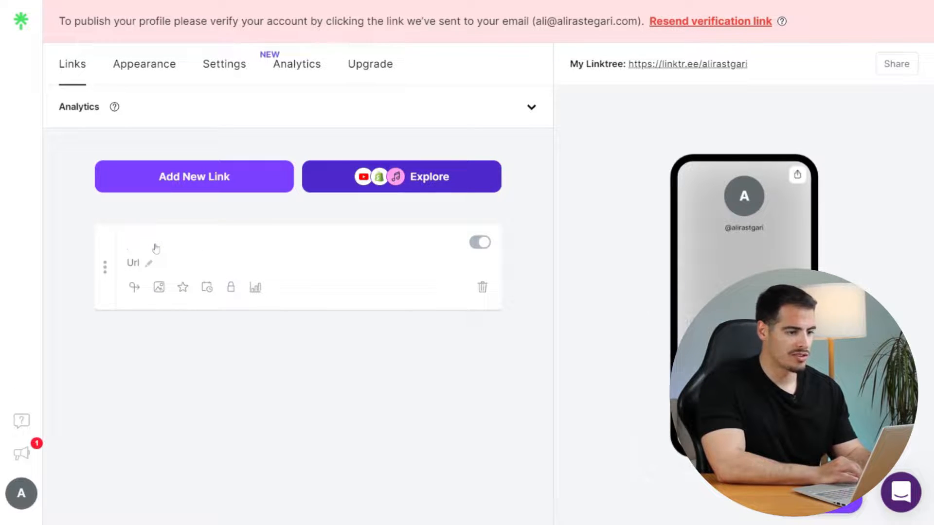
text(Subscribe)
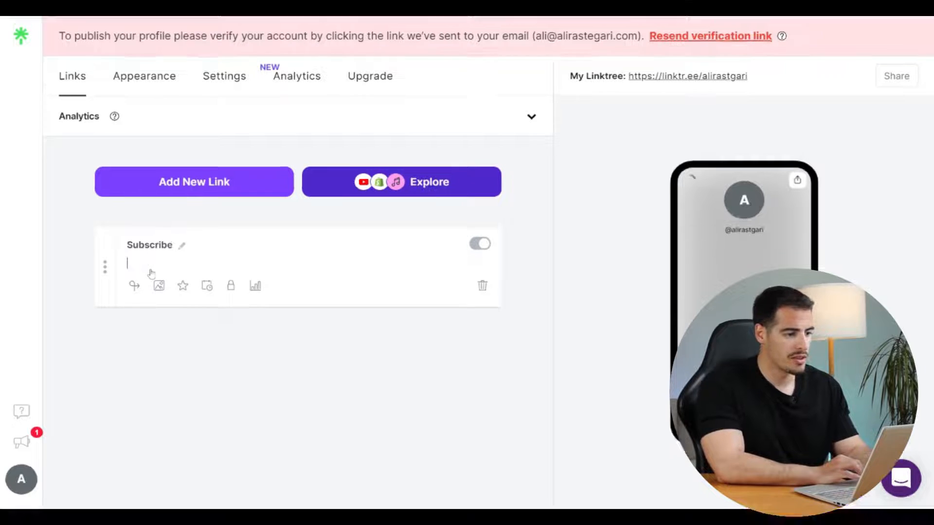
text(www.youtube.com/c/a)
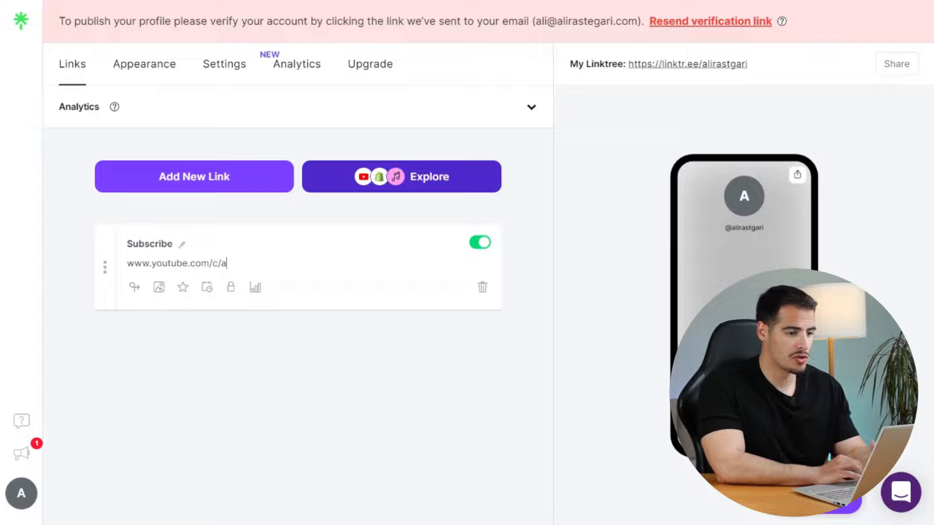
text(lirastegari)
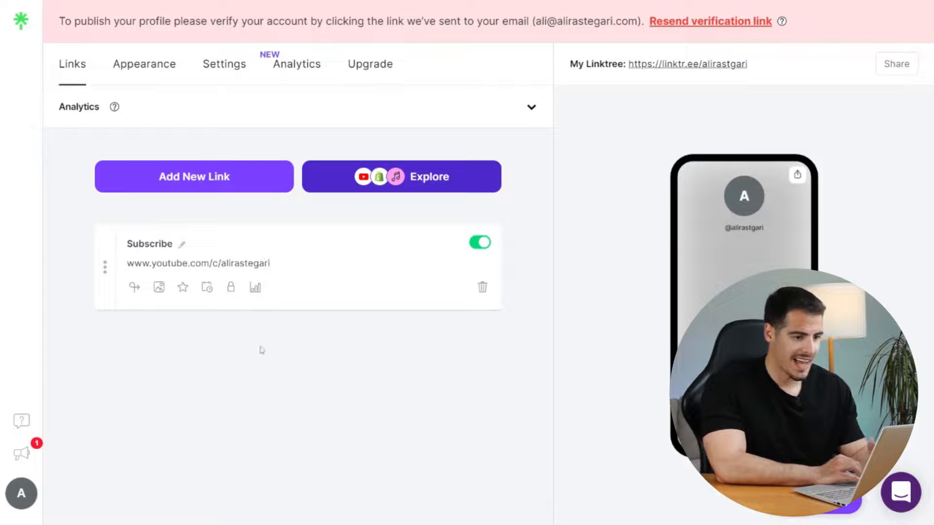
click(128, 287)
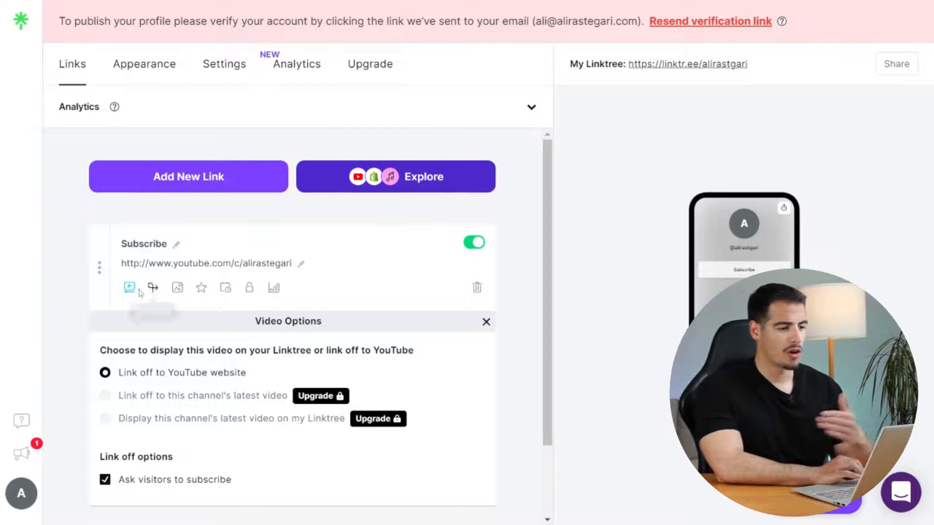
mouse_move(152, 287)
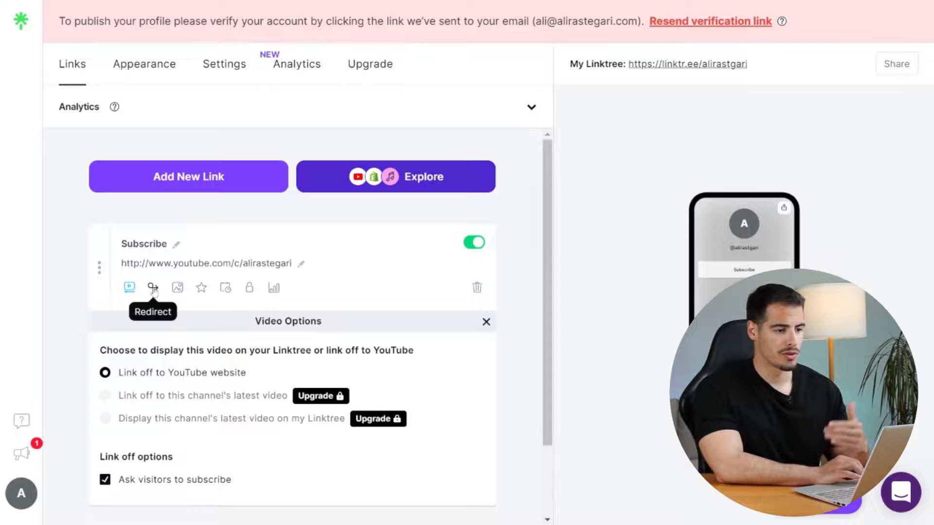
mouse_move(153, 292)
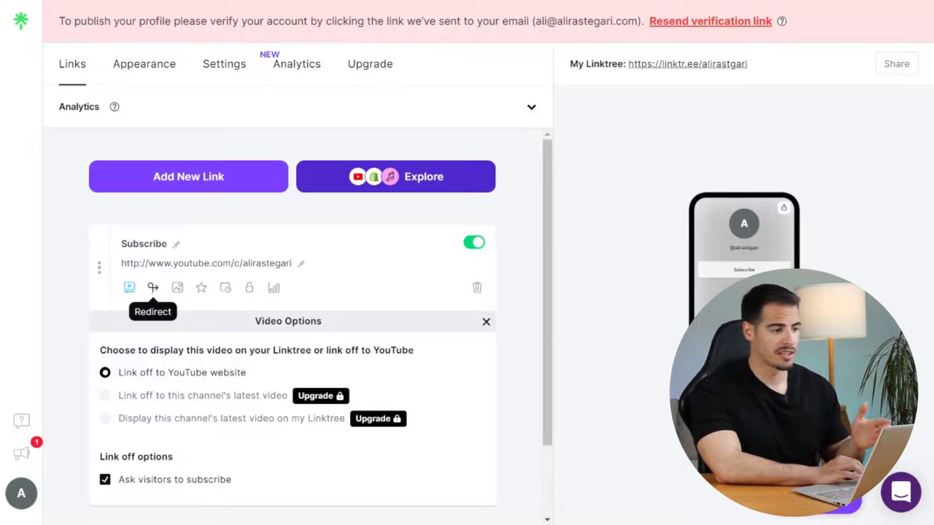
Step: Review the Subscribe link's thumbnail, schedule, lock and analytics options, showing no clicks yet
click(177, 287)
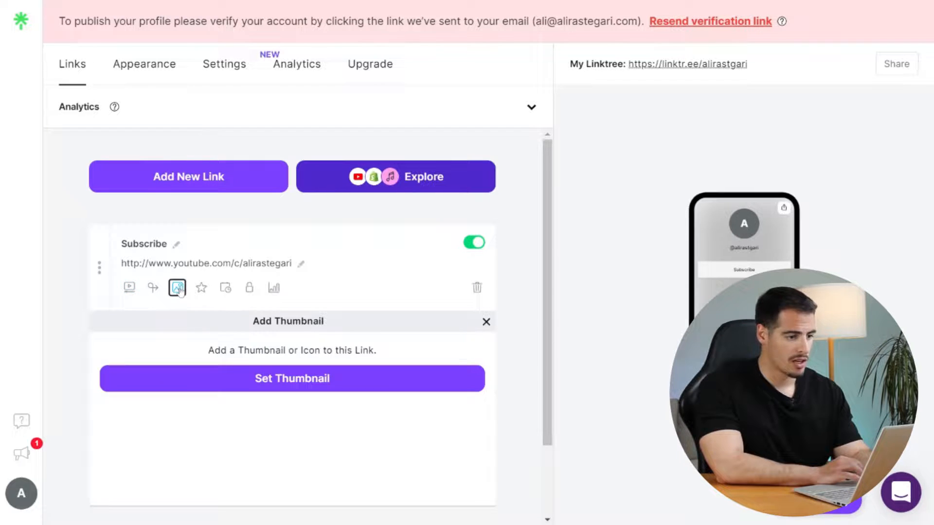
mouse_move(232, 288)
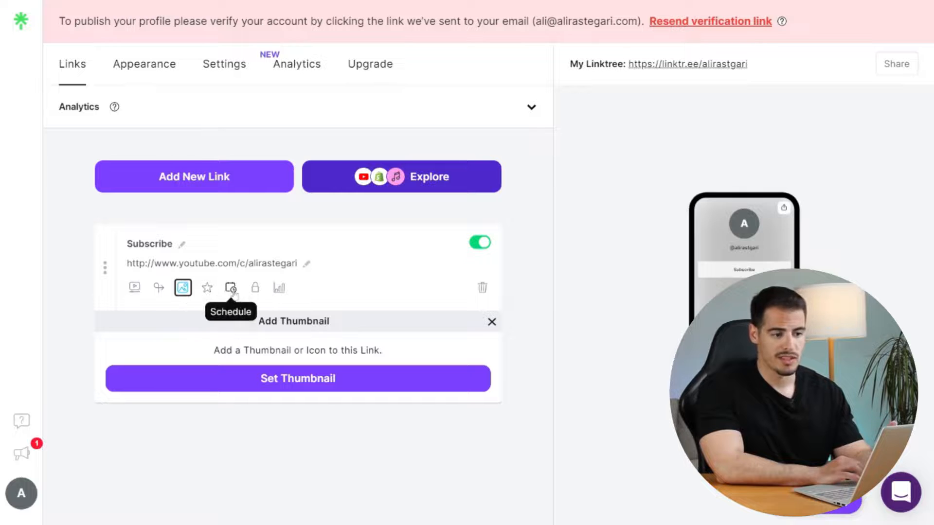
click(231, 288)
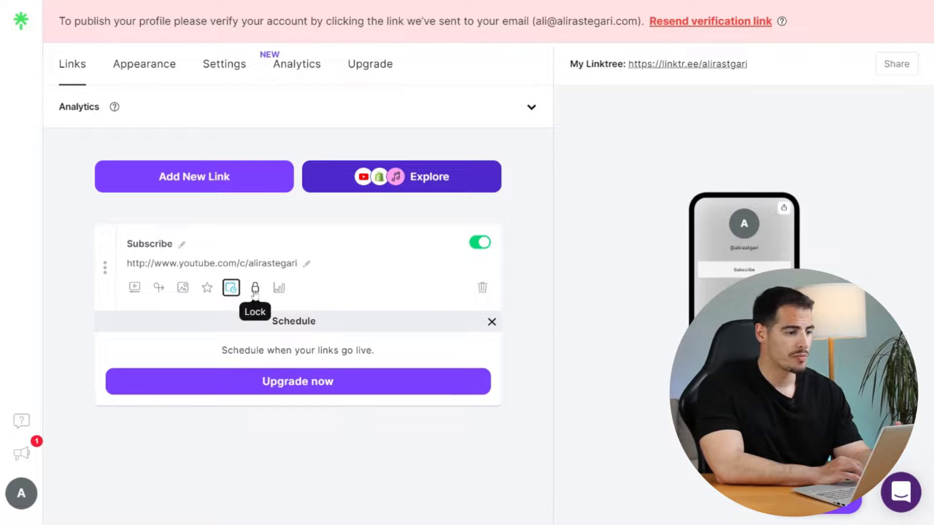
click(253, 288)
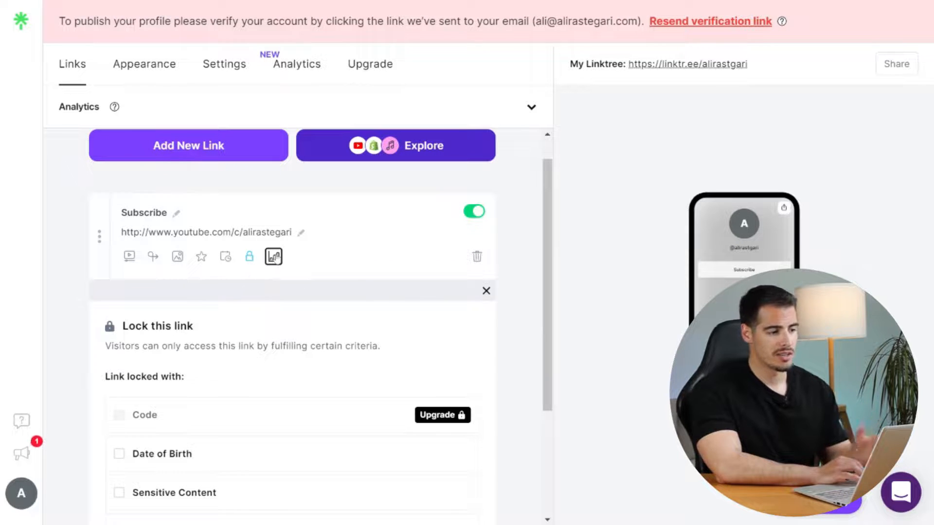
click(272, 257)
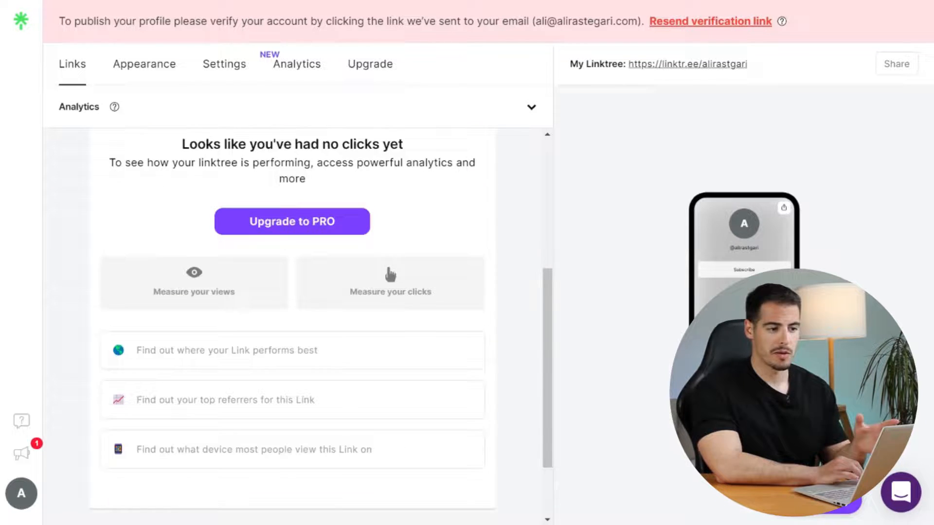
click(272, 288)
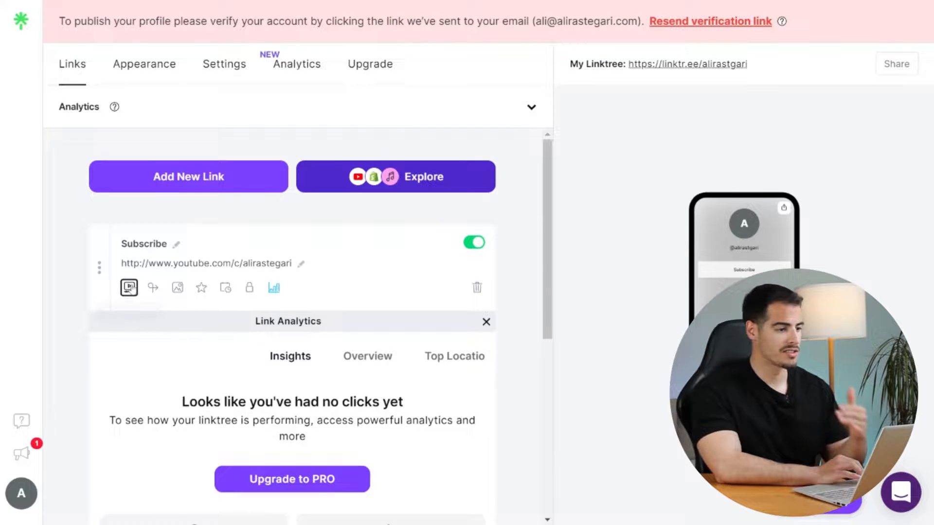
click(129, 288)
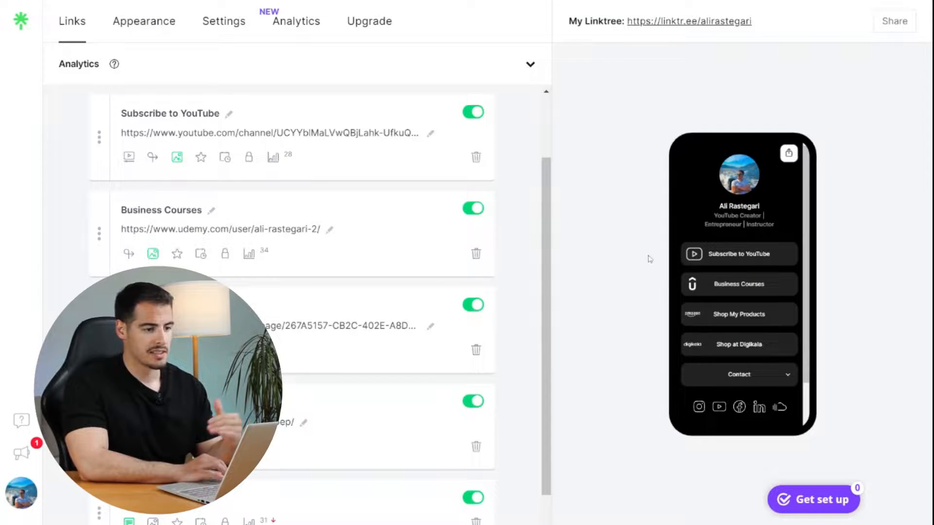
mouse_move(708, 271)
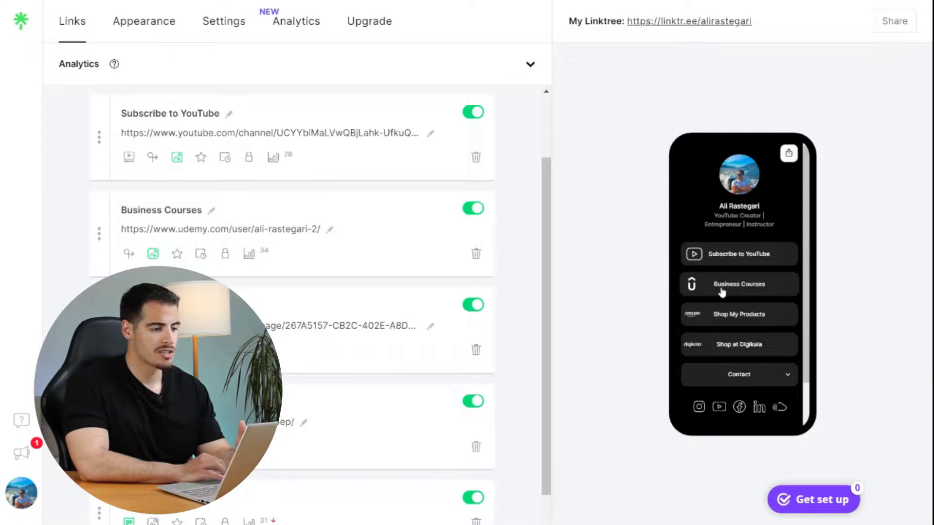
mouse_move(726, 314)
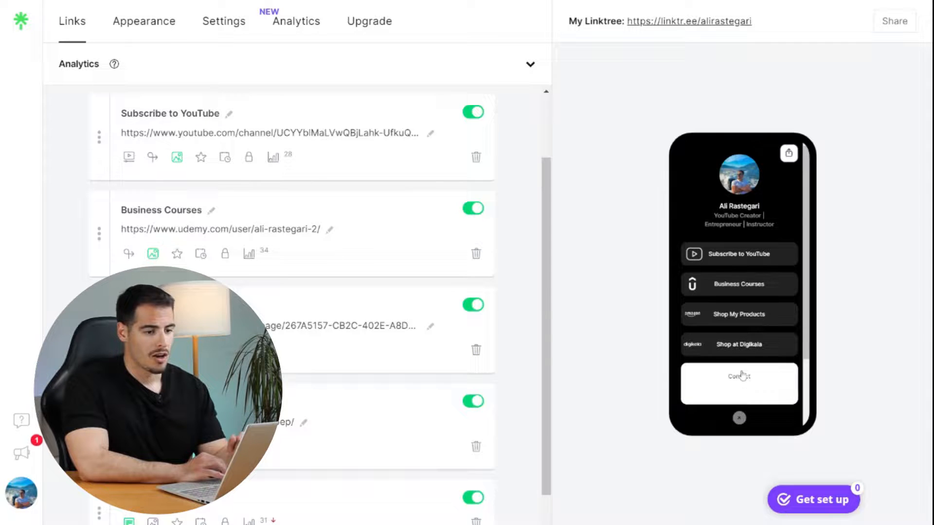
Step: Test the preview's Contact section, then move to the profile's Appearance settings
click(738, 383)
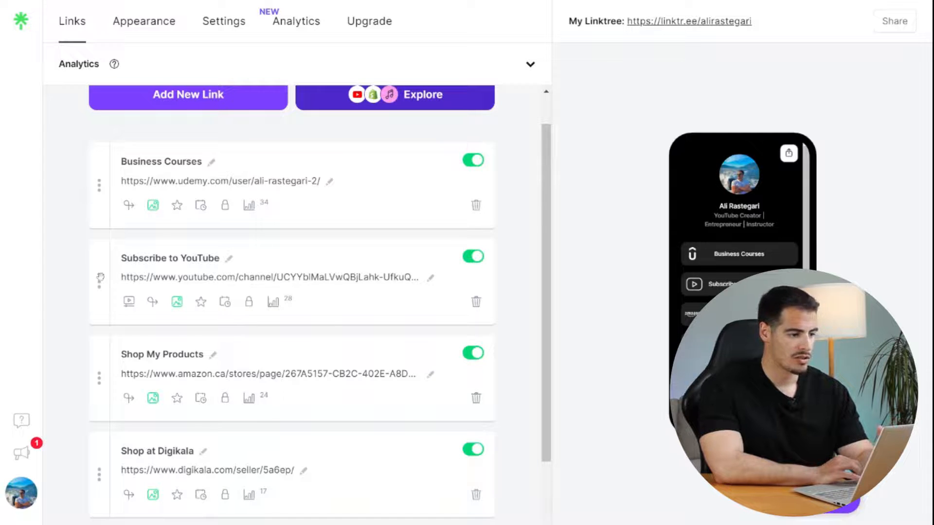
click(144, 21)
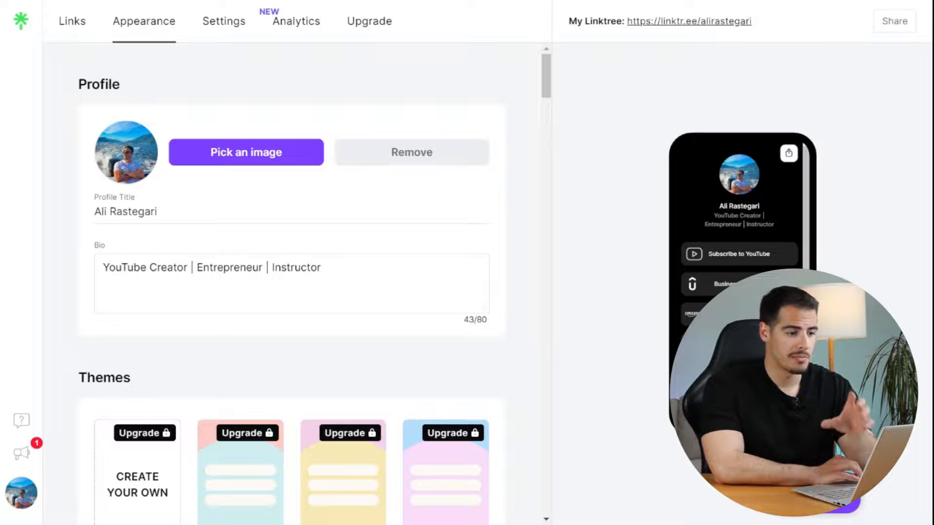
scroll(down, 3)
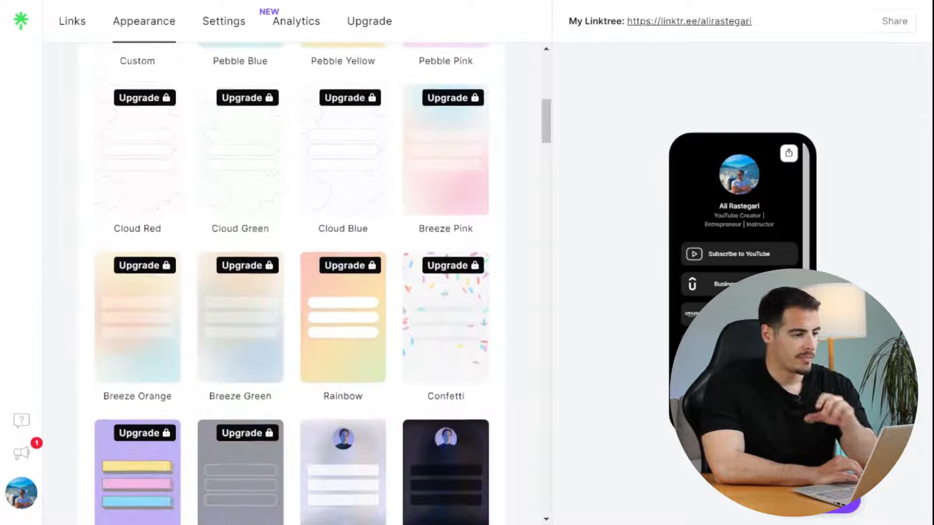
scroll(down, 3)
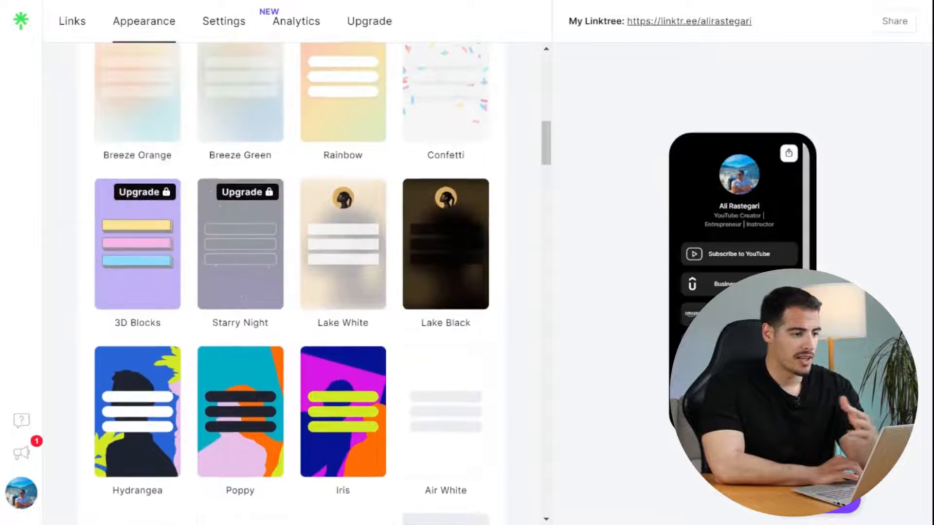
scroll(up, 3)
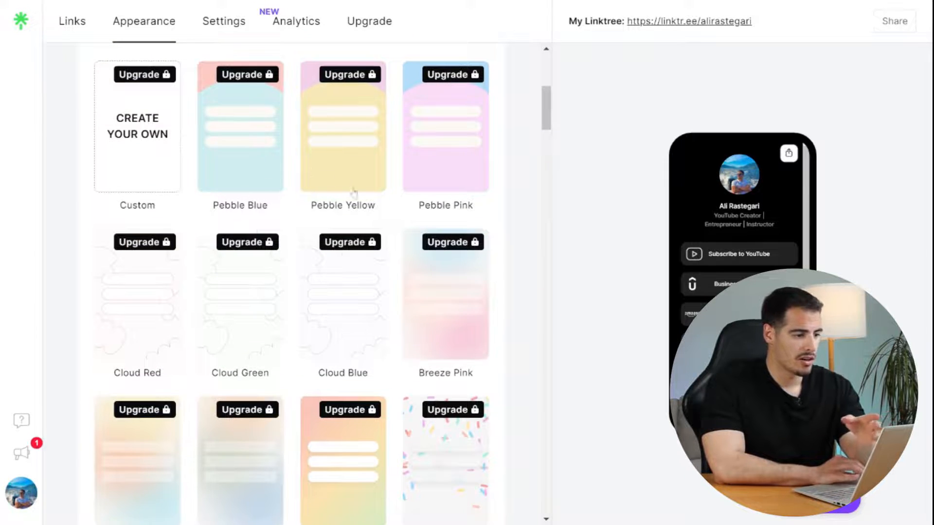
scroll(down, 3)
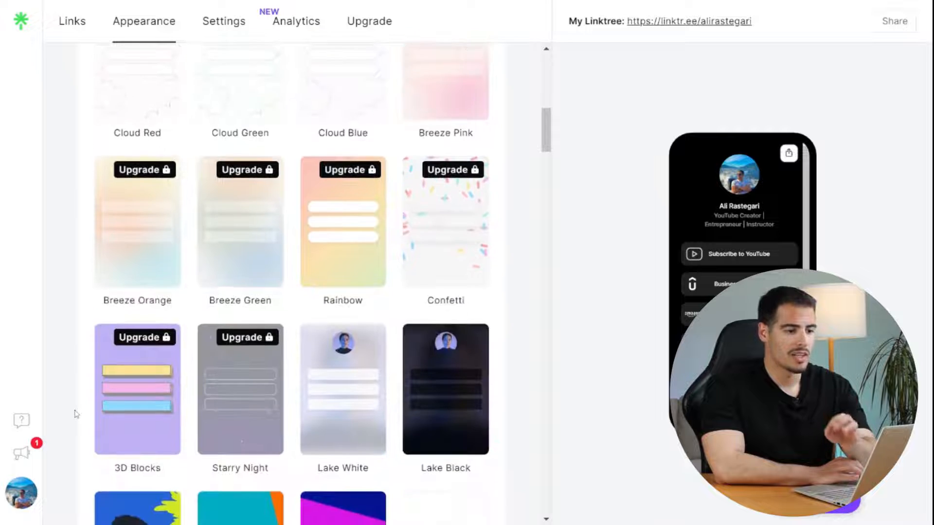
scroll(down, 3)
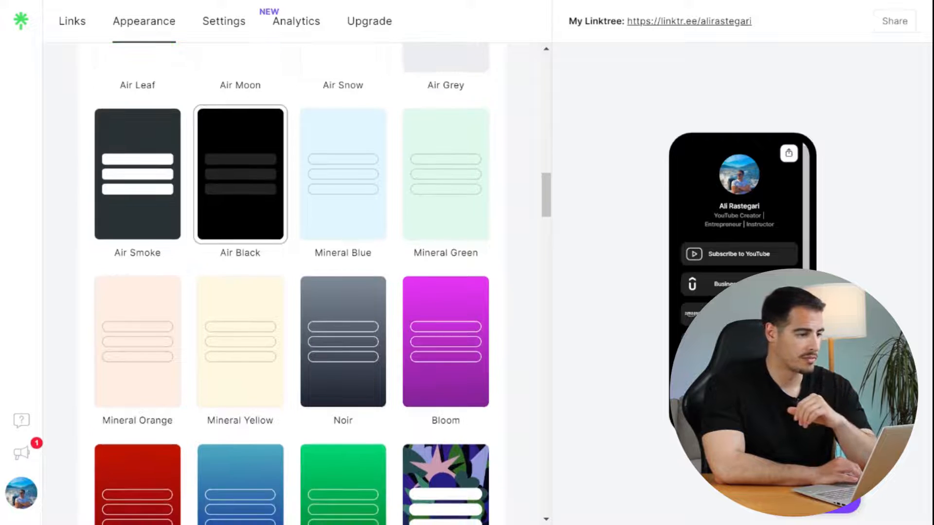
Step: Scroll past the locked Background, Buttons and Fonts options and switch to Settings
scroll(down, 3)
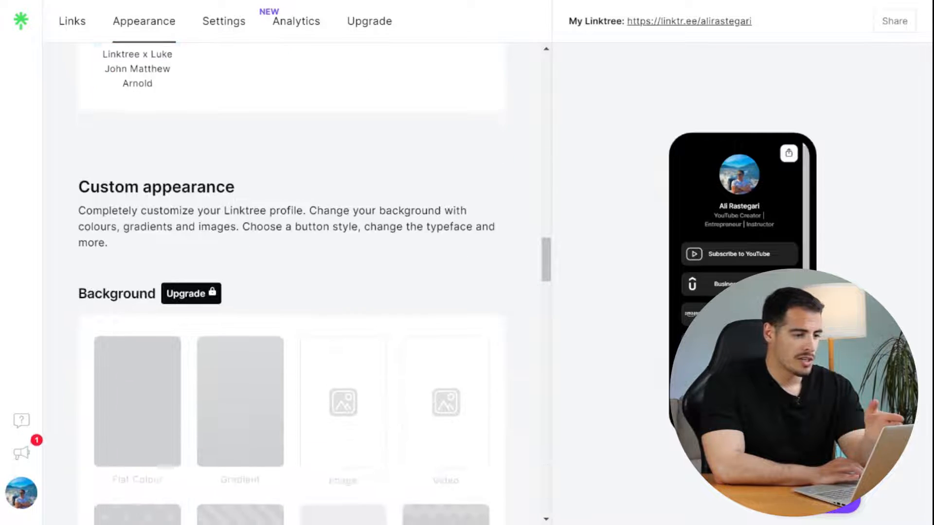
scroll(down, 3)
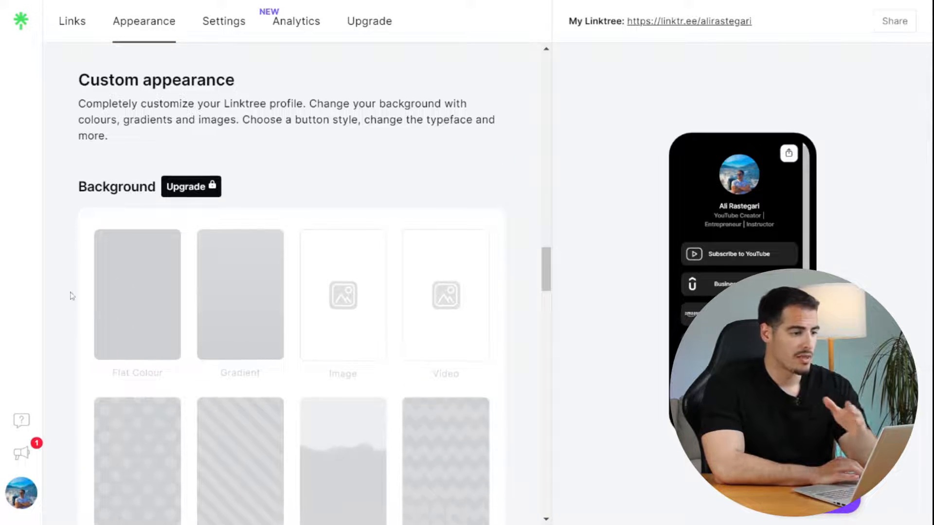
scroll(down, 3)
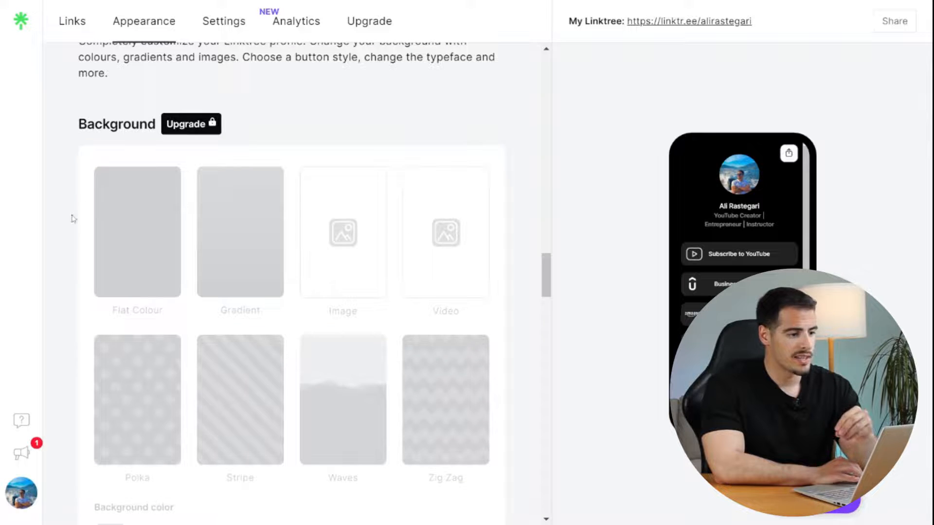
scroll(down, 3)
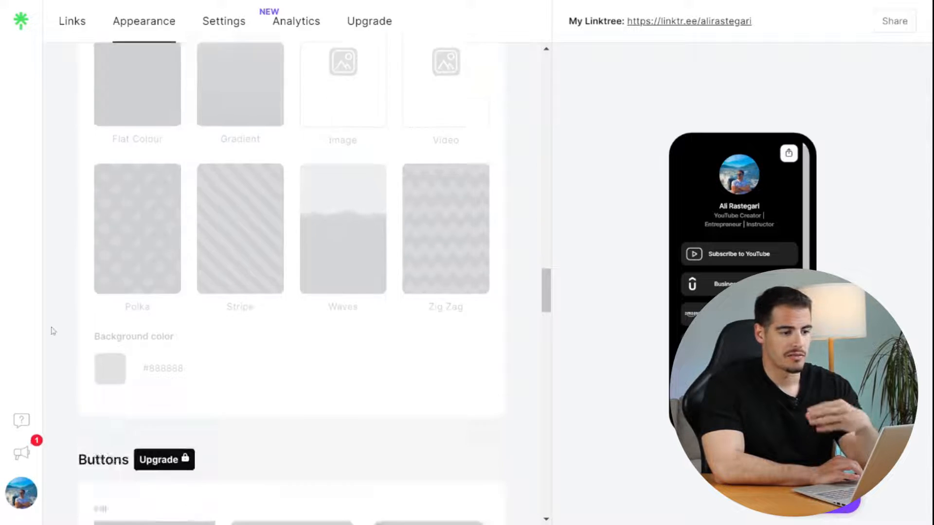
scroll(down, 3)
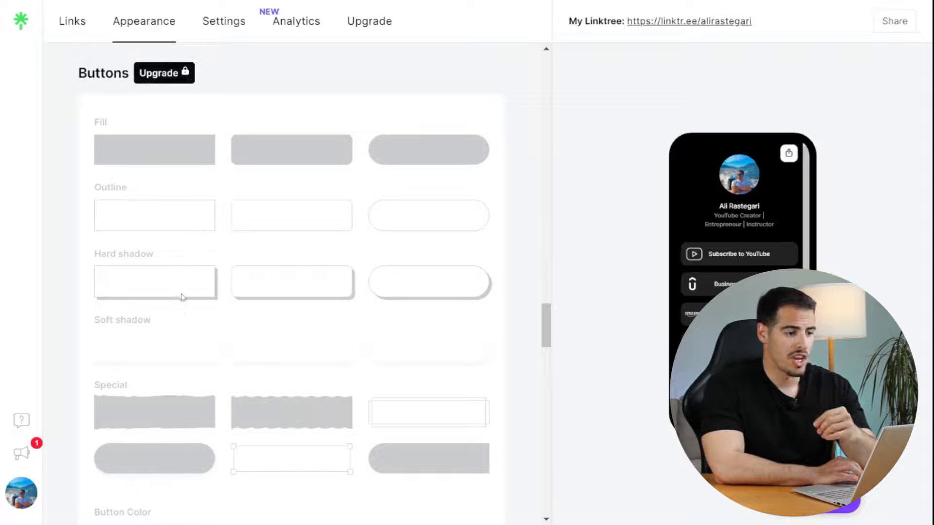
scroll(down, 3)
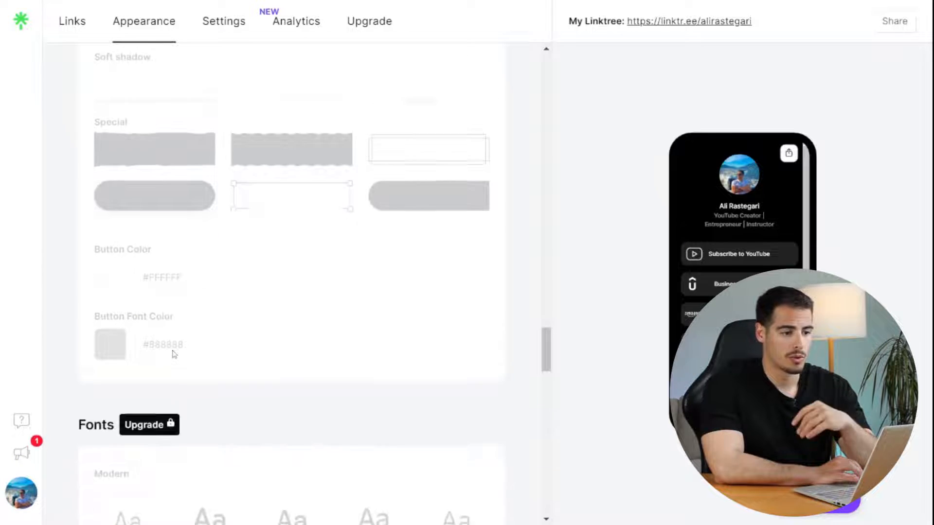
scroll(down, 3)
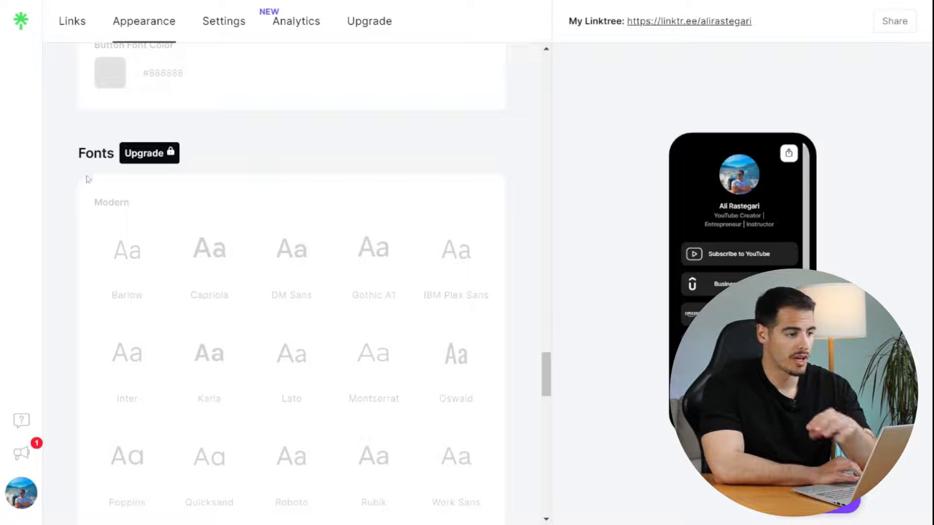
scroll(down, 3)
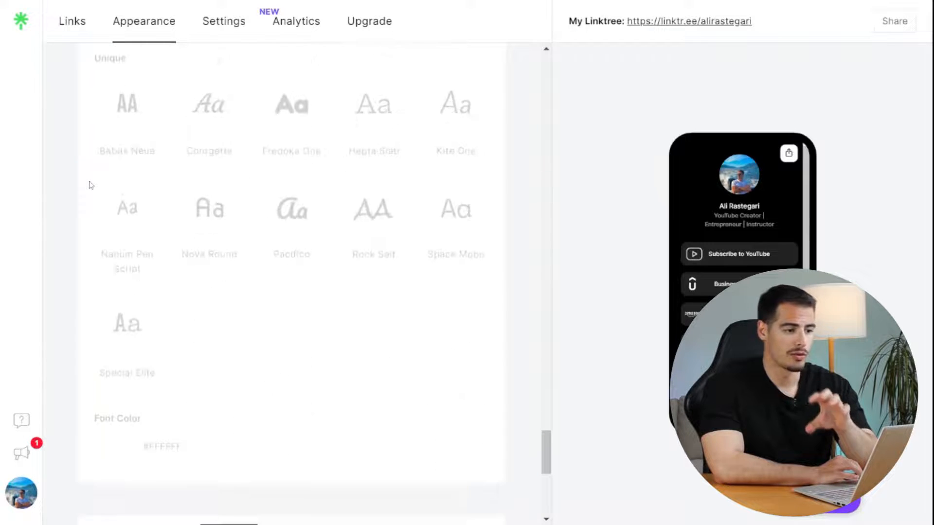
click(223, 21)
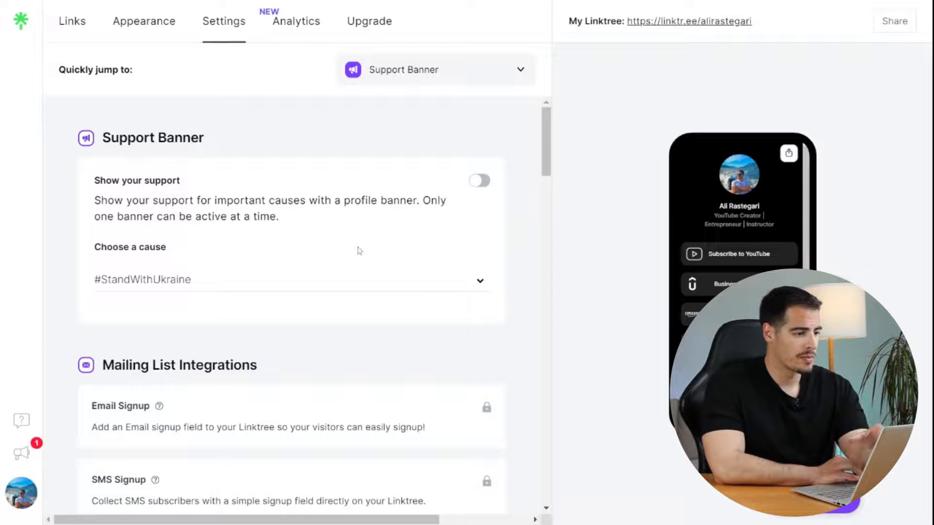
Step: Scroll past the Support Banner and Mailing List integrations to Commerce Integrations
scroll(down, 3)
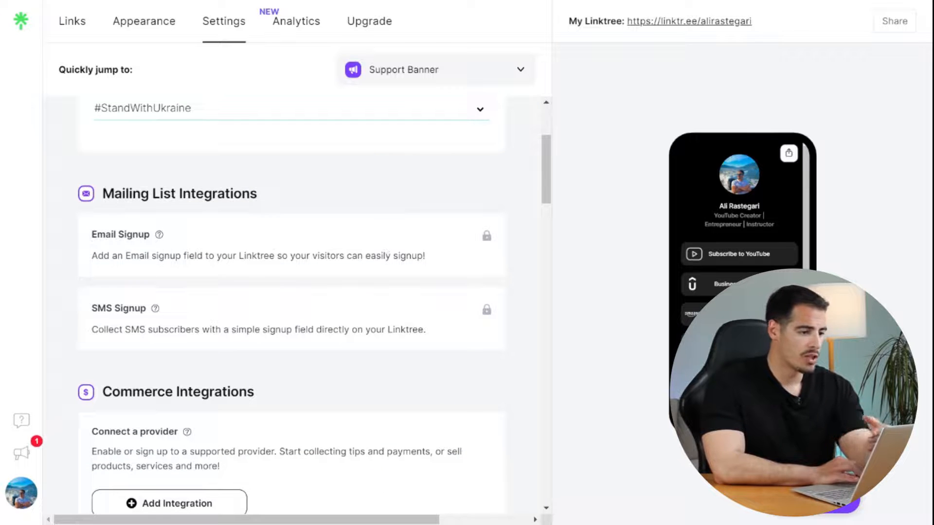
scroll(down, 3)
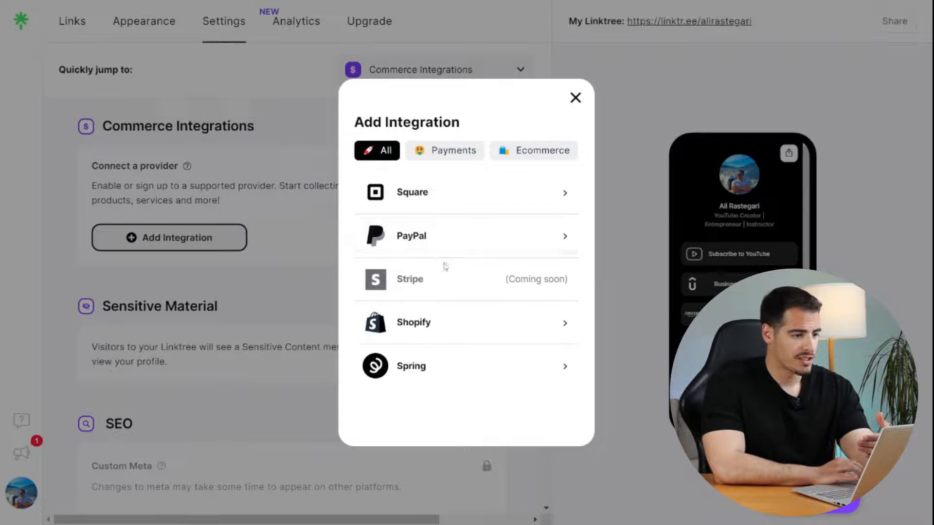
mouse_move(485, 333)
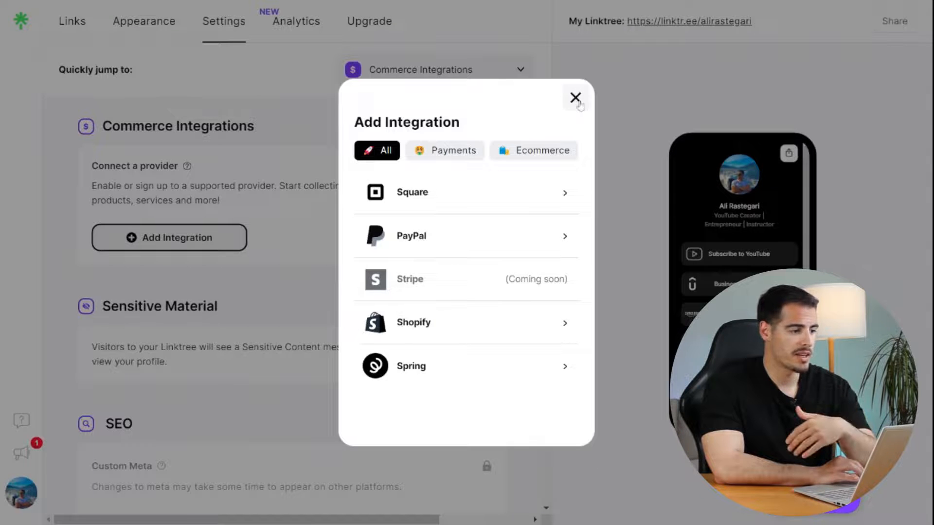
Step: Close the Add Integration dialog without connecting a commerce provider
click(575, 98)
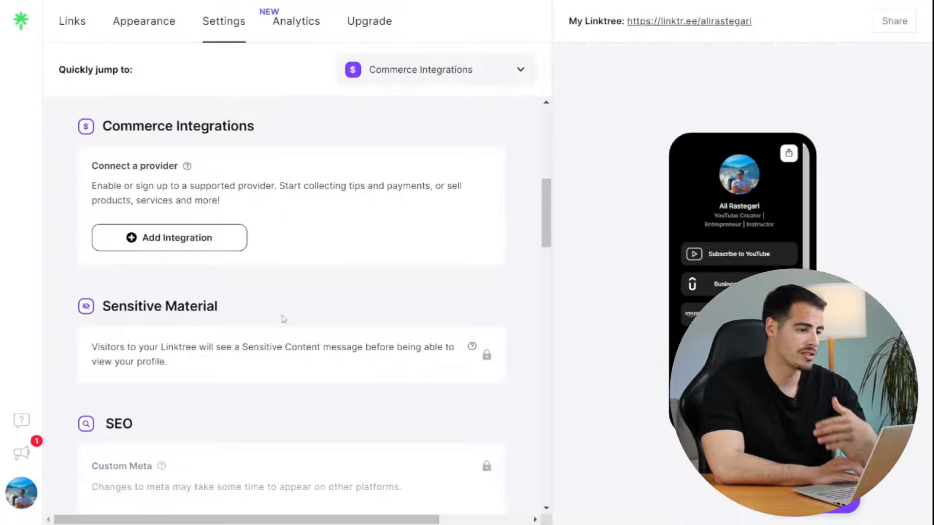
Step: Scroll through SEO, Analytics, Social Icons and Affiliate settings, return to Links and bring up Share
scroll(down, 3)
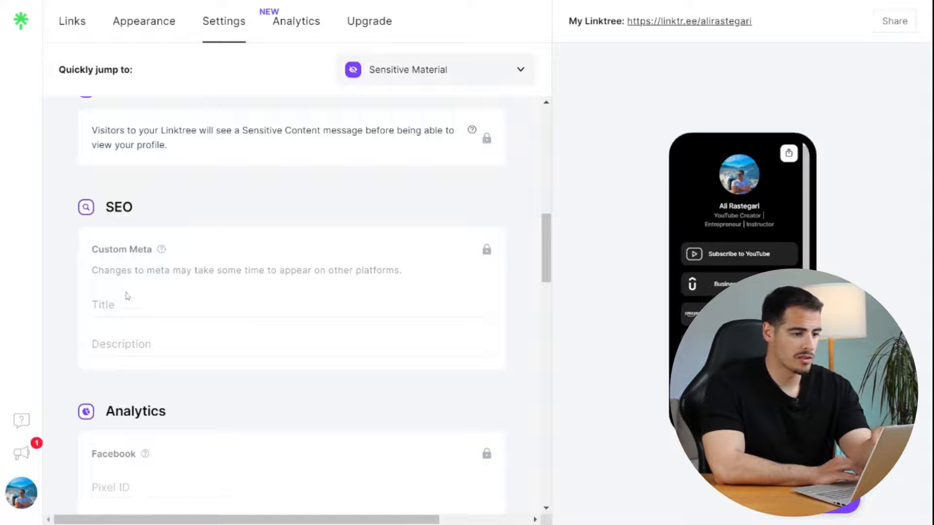
scroll(down, 3)
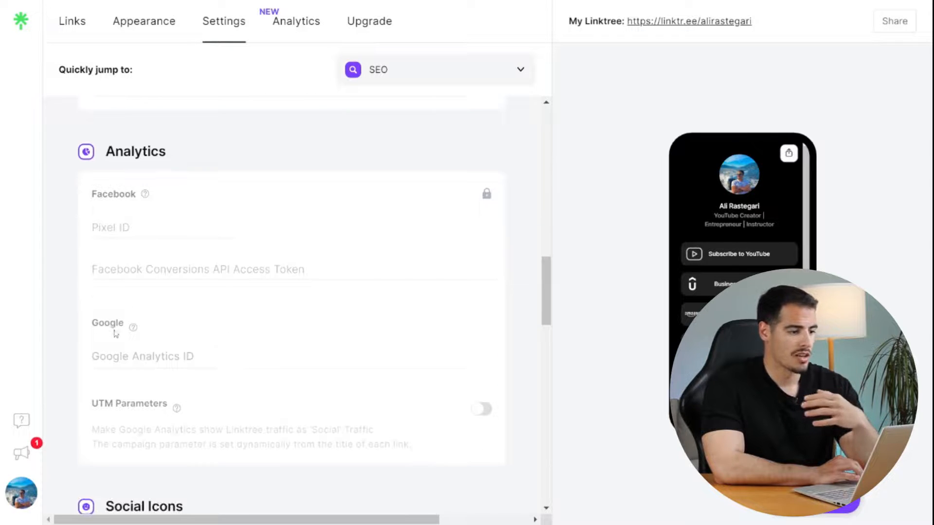
scroll(down, 3)
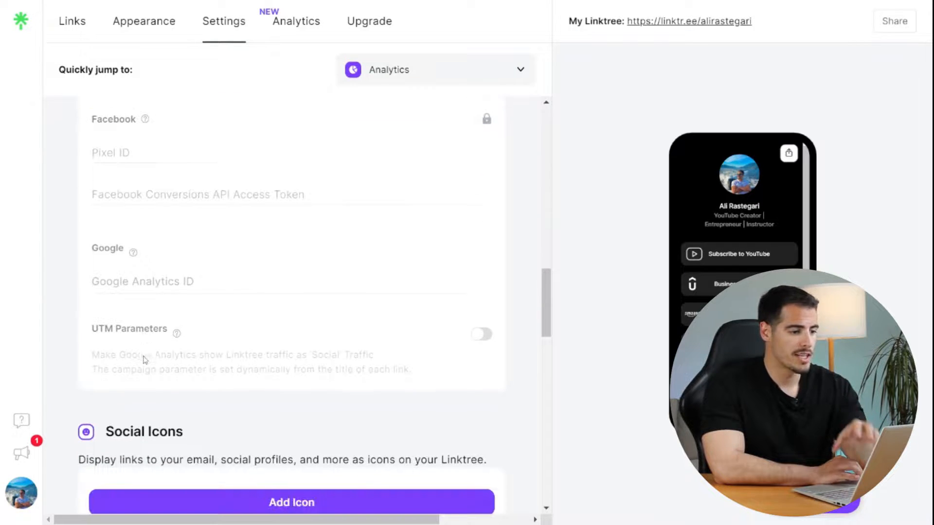
scroll(down, 3)
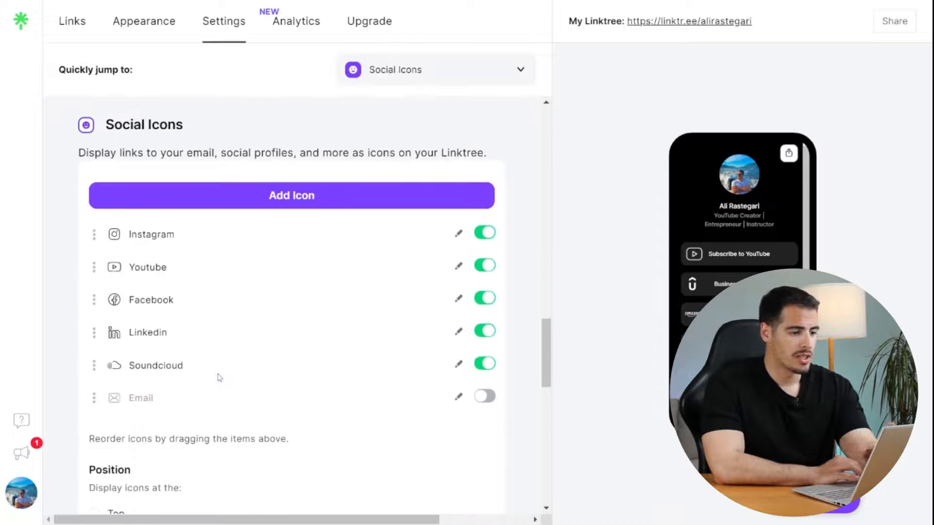
scroll(down, 3)
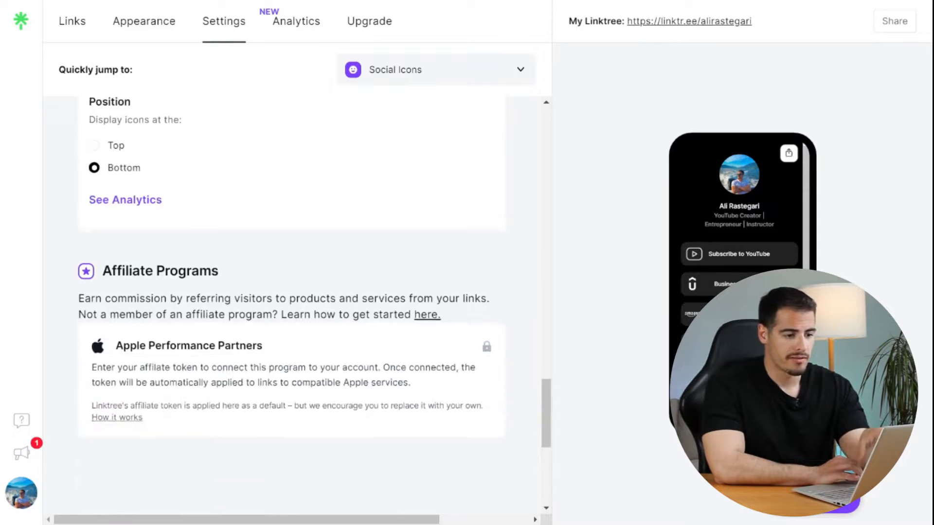
scroll(down, 3)
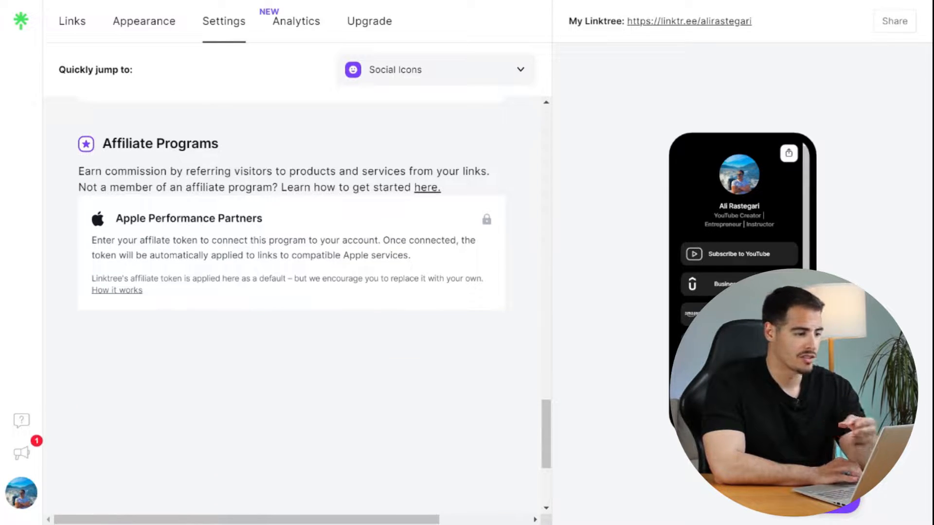
click(71, 21)
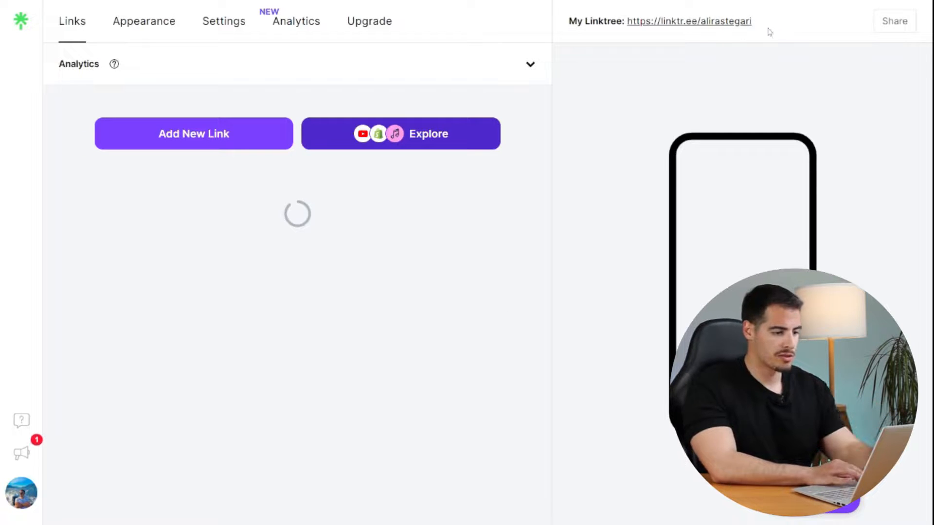
click(895, 21)
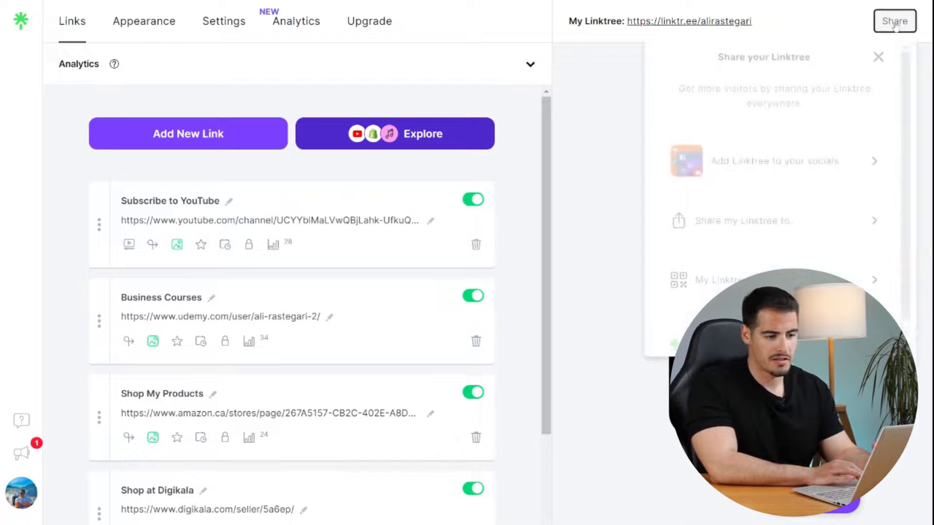